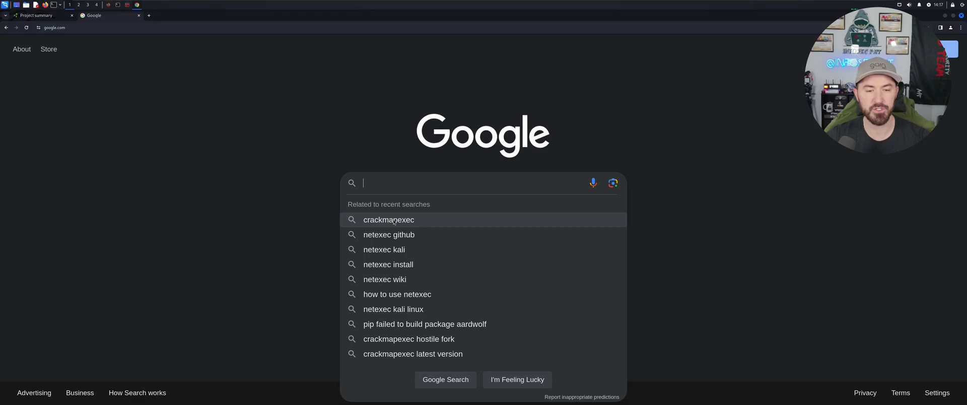
# - Search Google for 'crackmapexec' and open the byt3bl33d3r/CrackMapExec GitHub repository
pyautogui.click(389, 219)
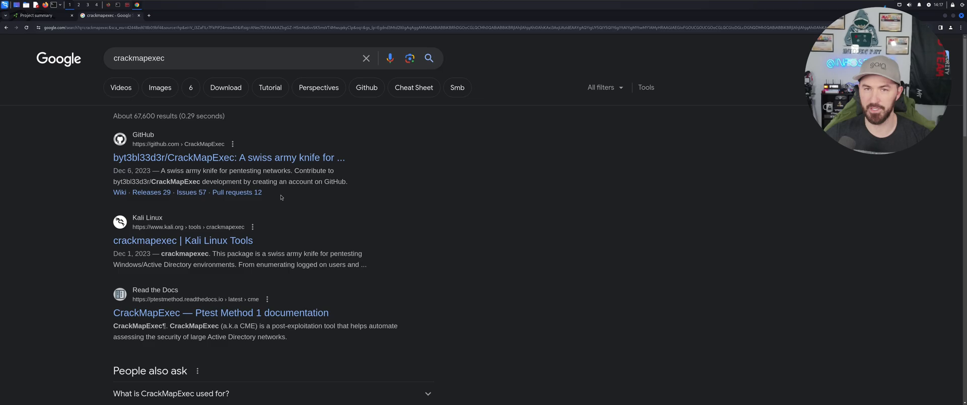
pyautogui.moveTo(278, 159)
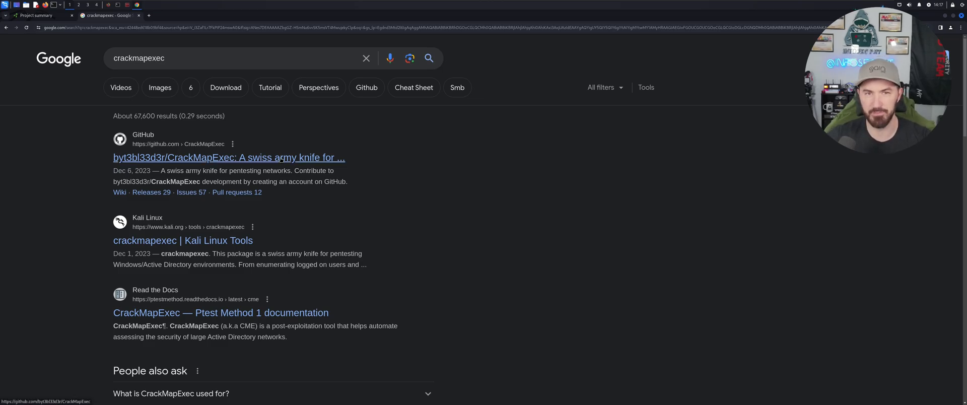
pyautogui.click(228, 158)
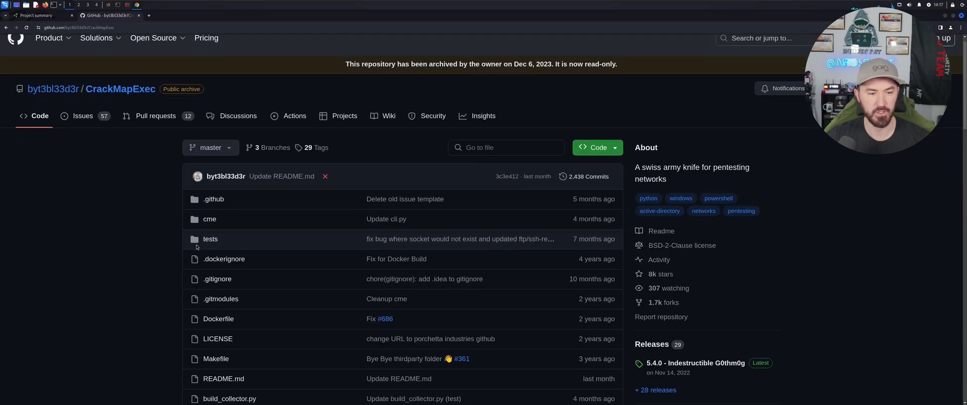
# - Read through the archived CrackMapExec README, then go to google.com
pyautogui.scroll(-3)
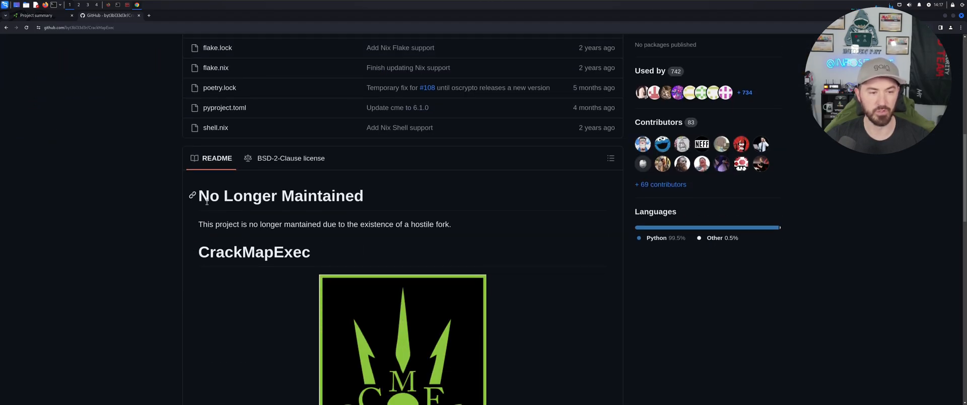
pyautogui.scroll(-3)
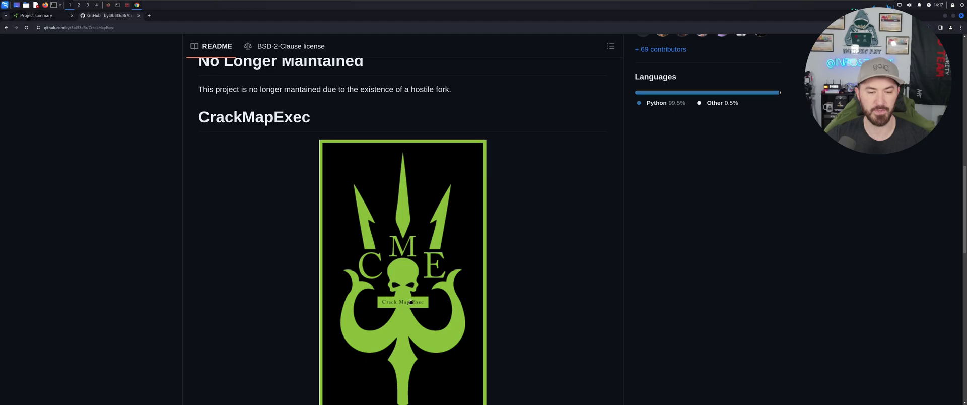
pyautogui.scroll(-3)
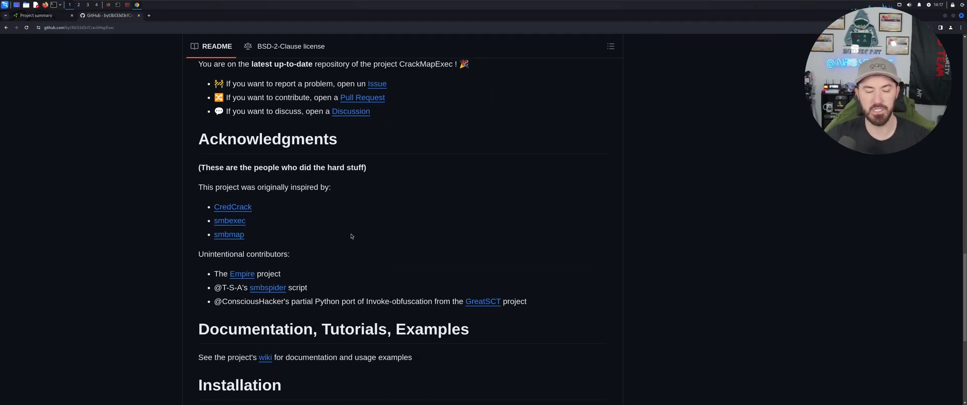
pyautogui.moveTo(424, 192)
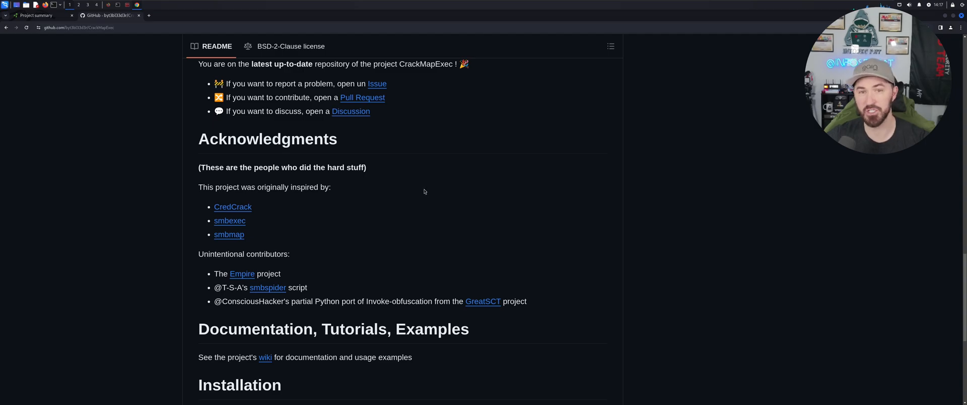
pyautogui.click(75, 28)
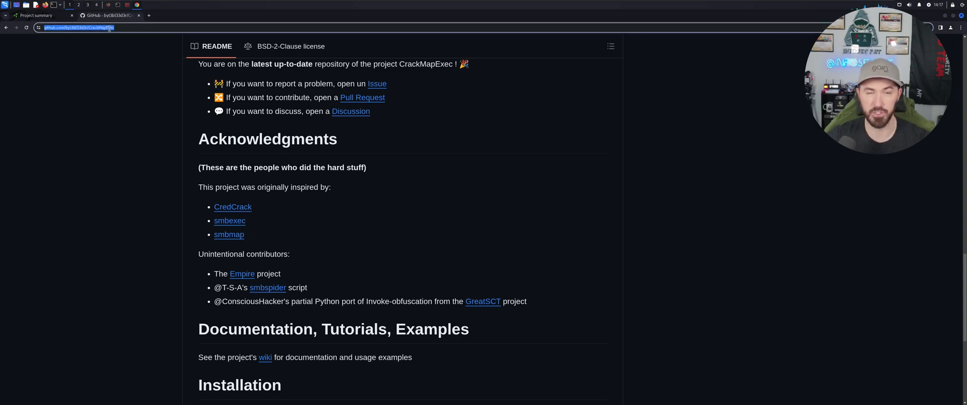
pyautogui.write('google.com')
pyautogui.write('net')
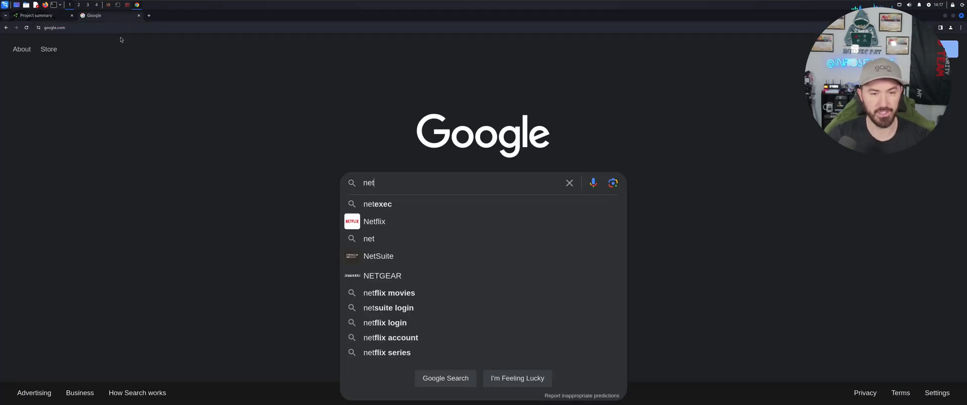
# - Search Google for 'netexec github' and open the Pennyw0rth/NetExec repository page
pyautogui.click(377, 204)
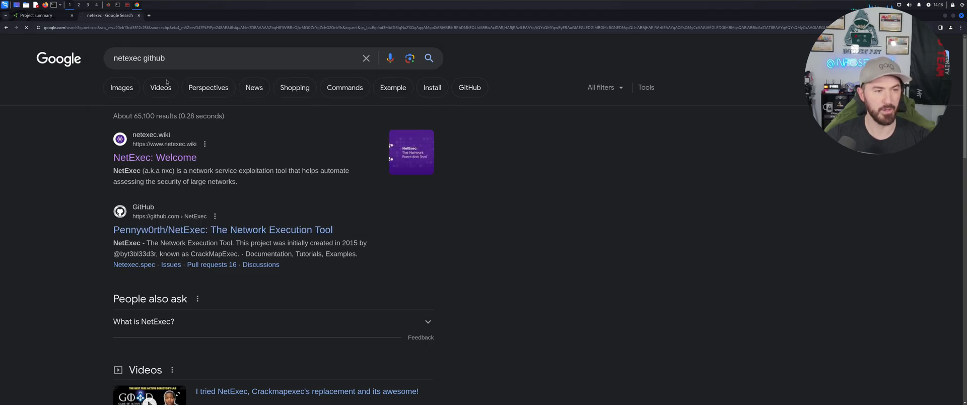
pyautogui.click(223, 230)
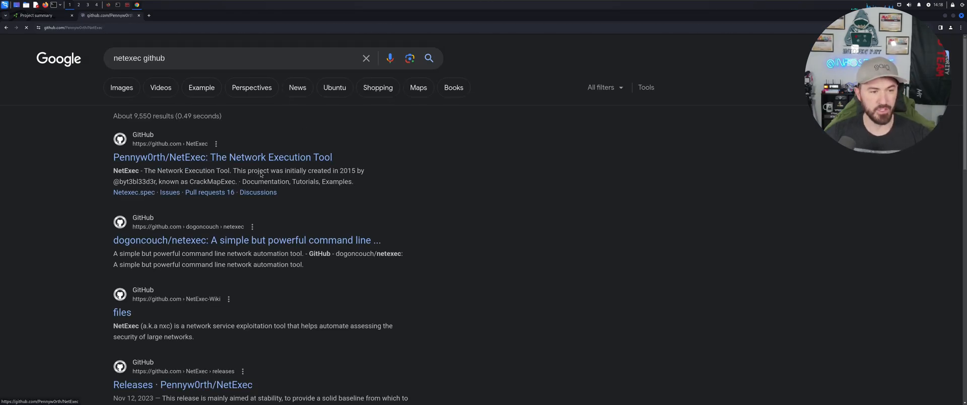
pyautogui.click(223, 157)
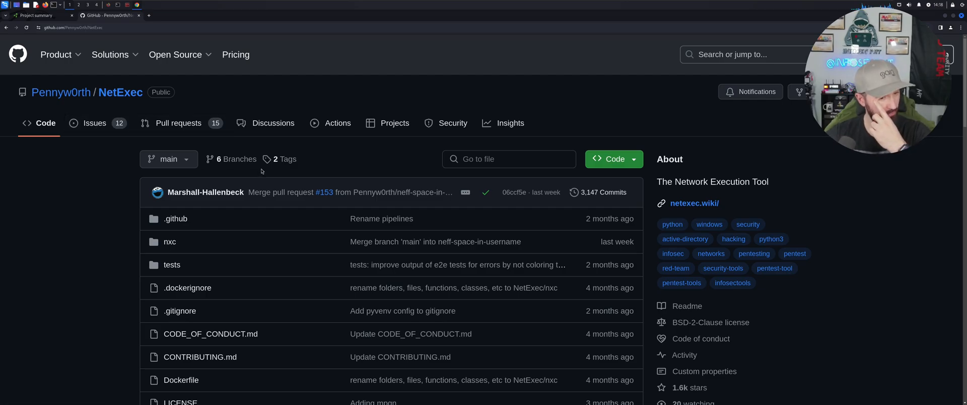
pyautogui.scroll(-3)
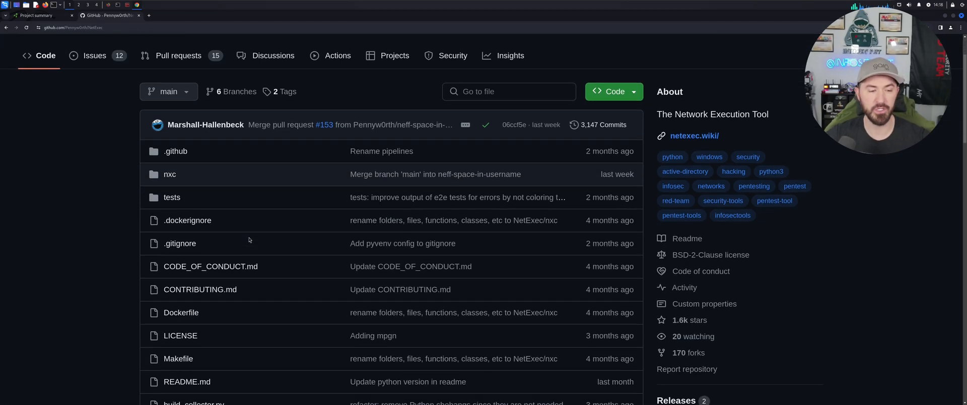
pyautogui.click(614, 92)
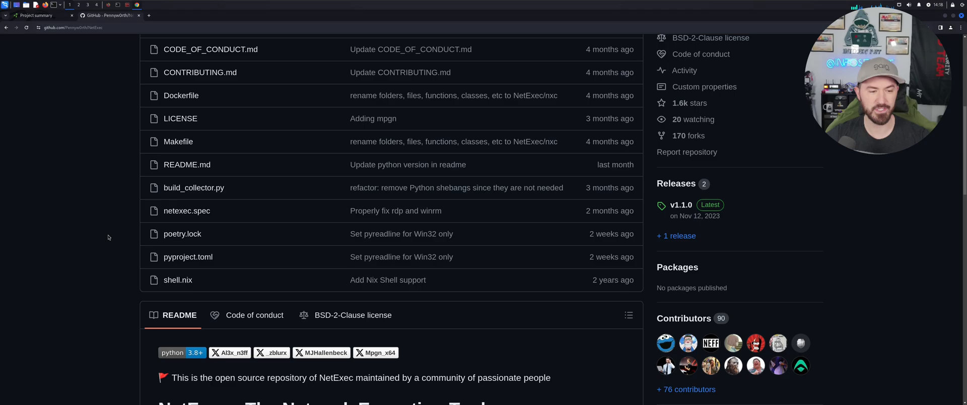
pyautogui.scroll(-3)
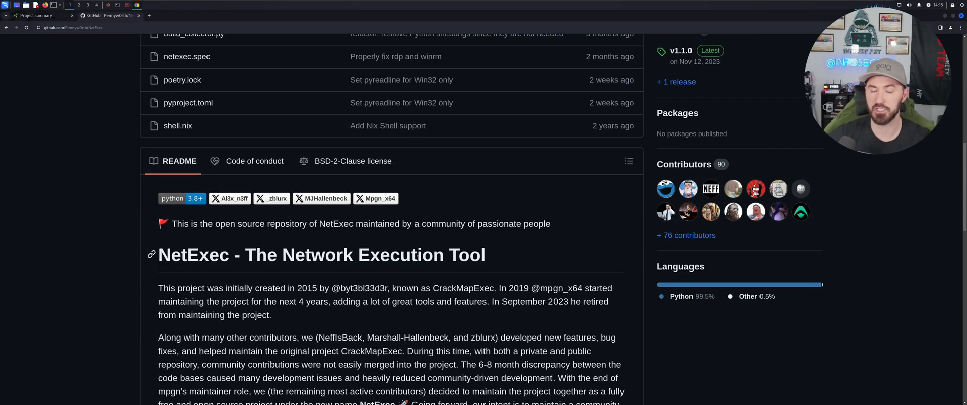
pyautogui.scroll(-3)
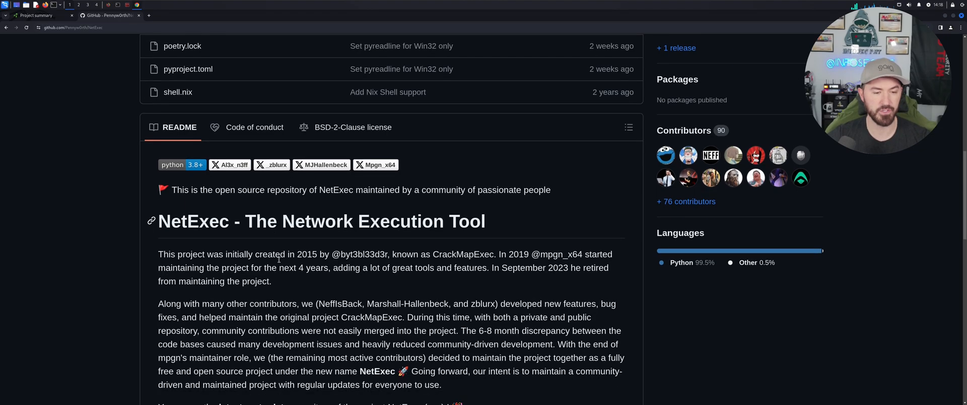
pyautogui.moveTo(223, 268)
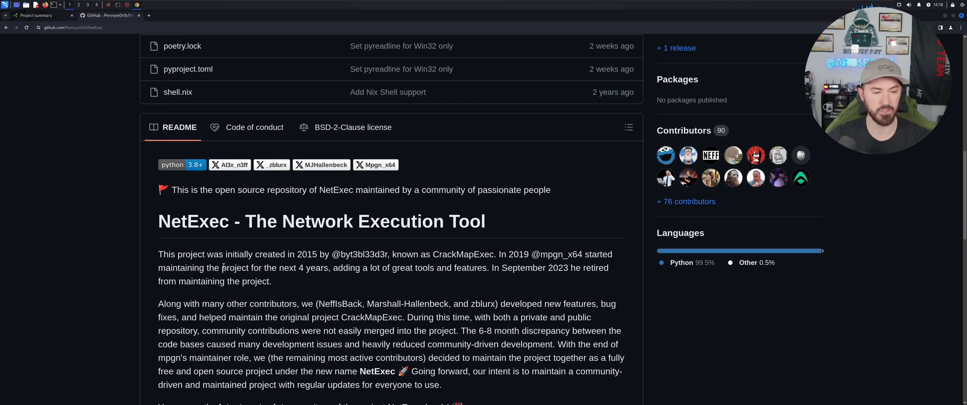
pyautogui.moveTo(365, 277)
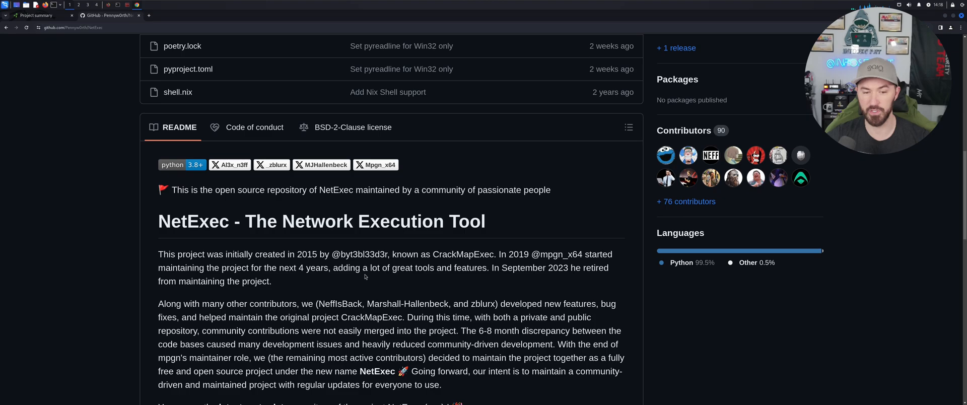
pyautogui.scroll(-3)
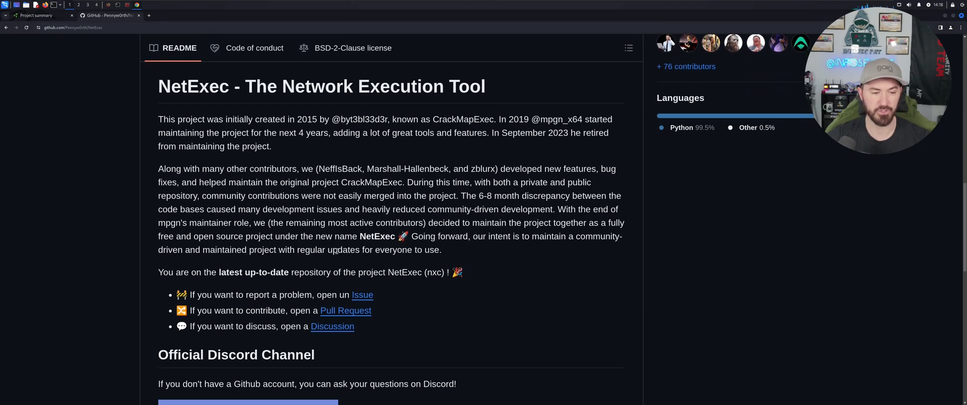
pyautogui.scroll(-3)
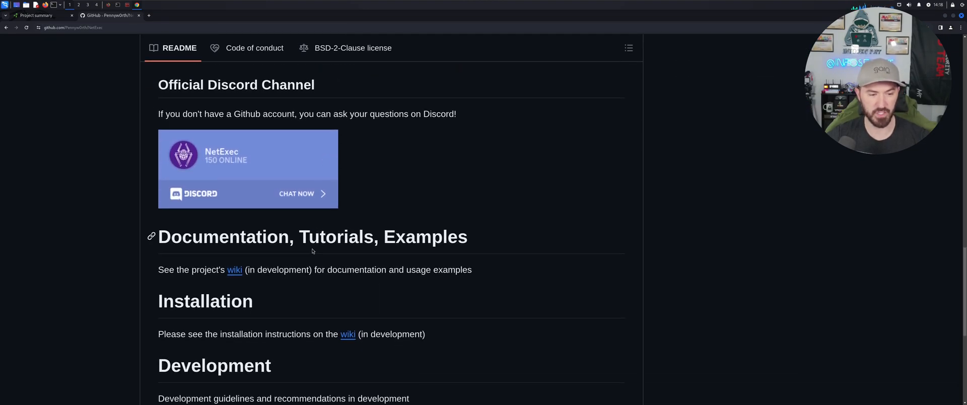
pyautogui.scroll(-3)
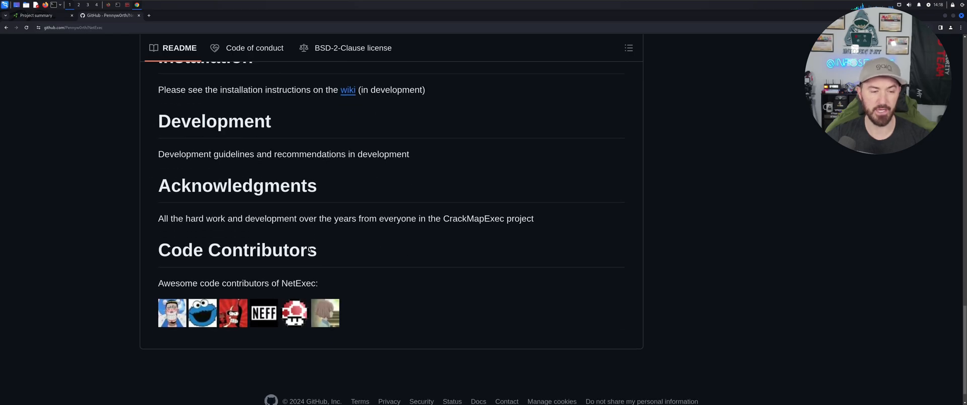
pyautogui.scroll(-3)
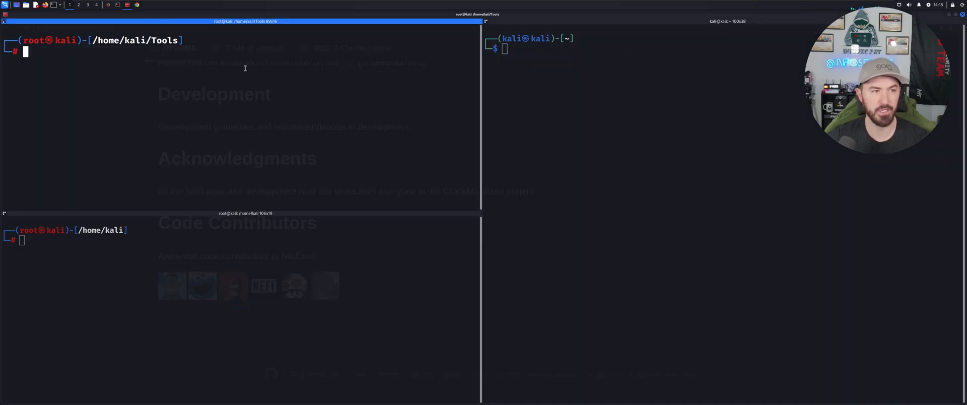
# - List the Tools folder, git clone the NetExec repository, and cd into NetExec/
pyautogui.write('ls')
pyautogui.write('cle')
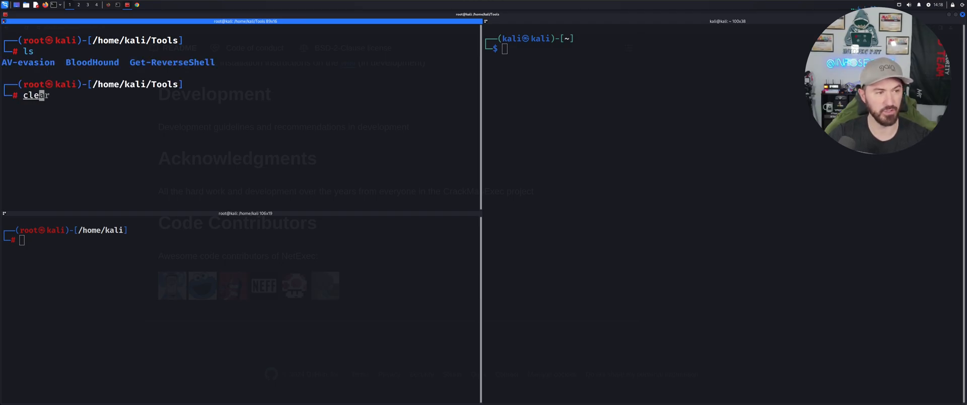
pyautogui.write('git clone https://github.com/SpecterOps/BloodHound.git')
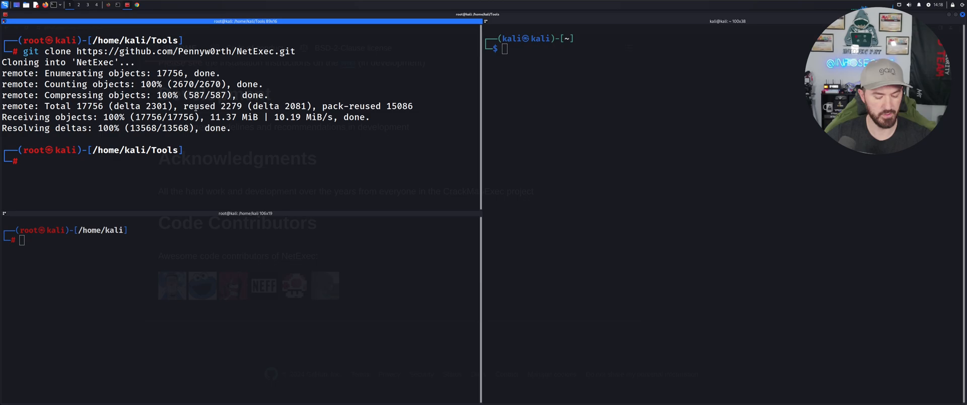
pyautogui.write('cd NetExec/')
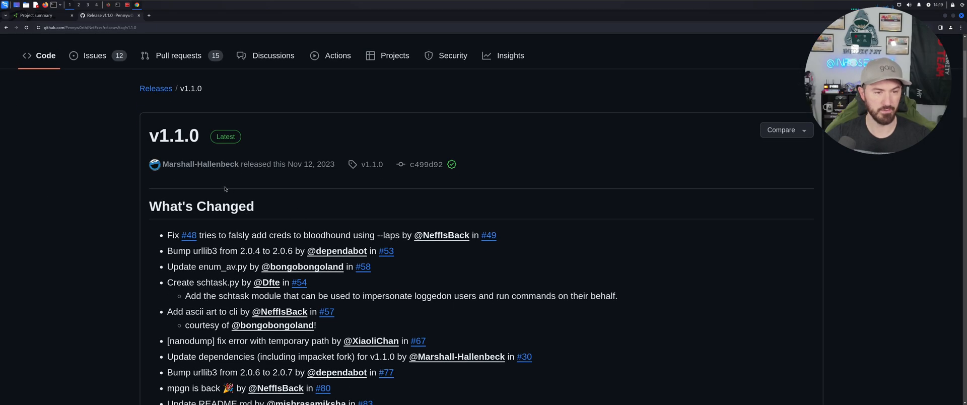
# - Scroll through the NetExec v1.1.0 release notes and return to the releases list
pyautogui.scroll(-3)
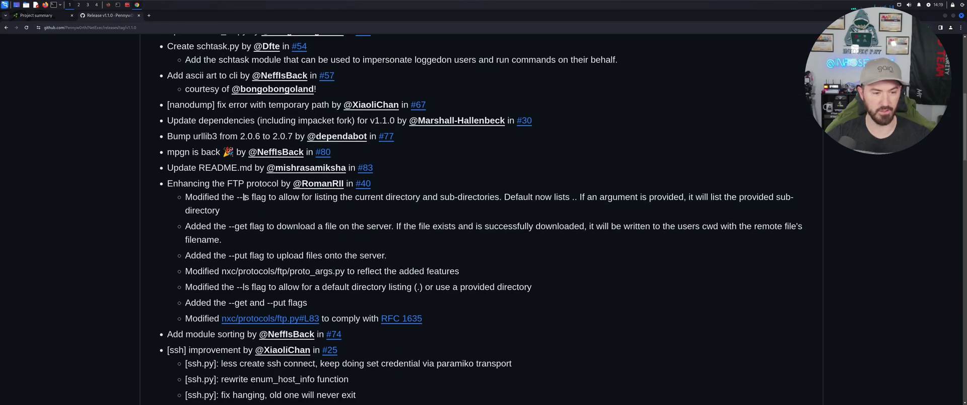
pyautogui.scroll(-3)
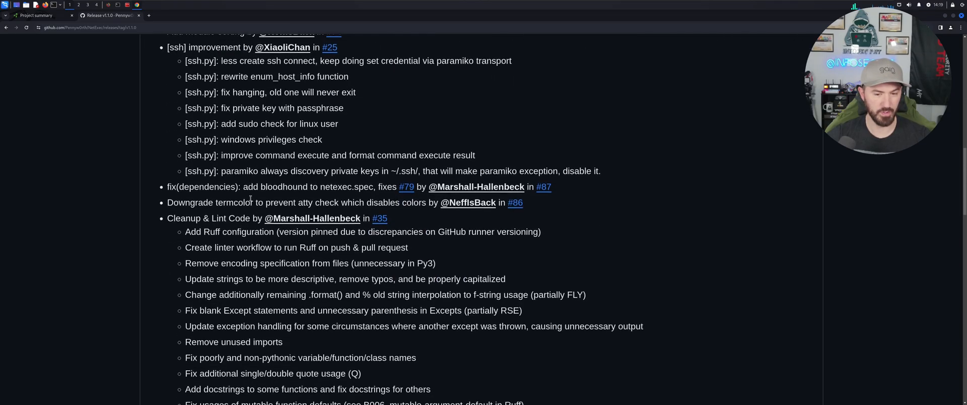
pyautogui.scroll(-3)
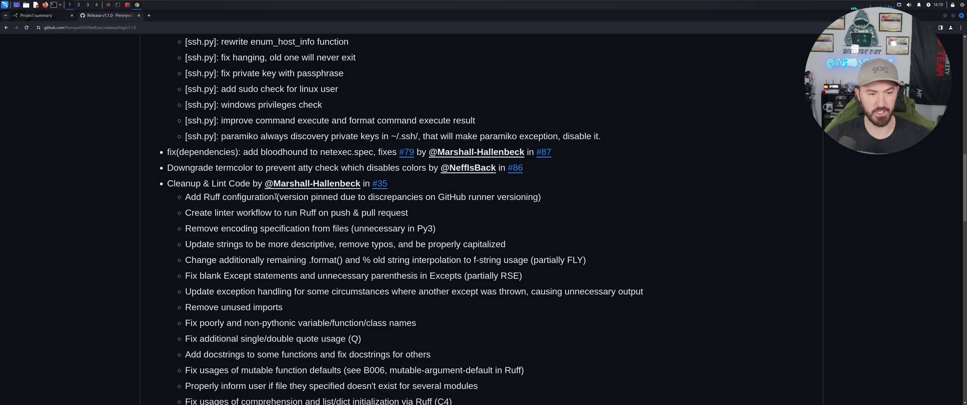
pyautogui.scroll(-3)
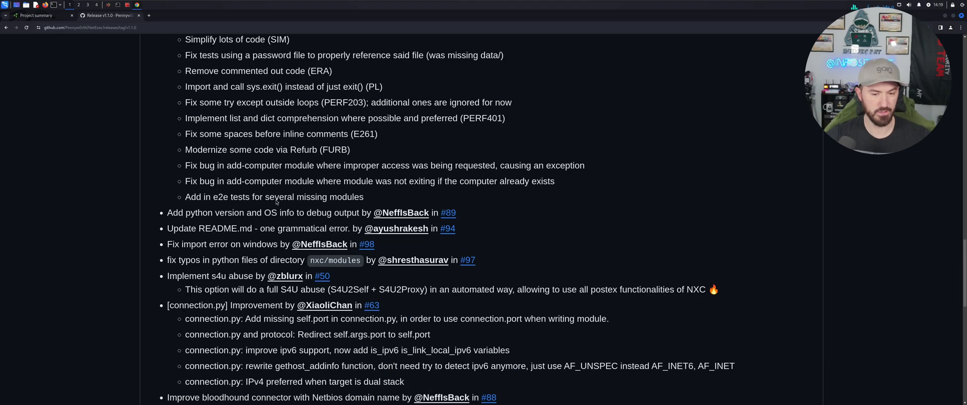
pyautogui.scroll(3)
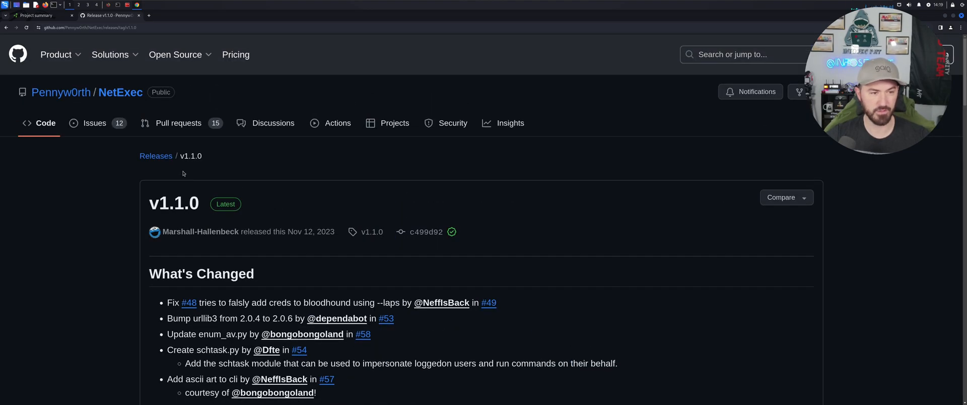
pyautogui.click(155, 156)
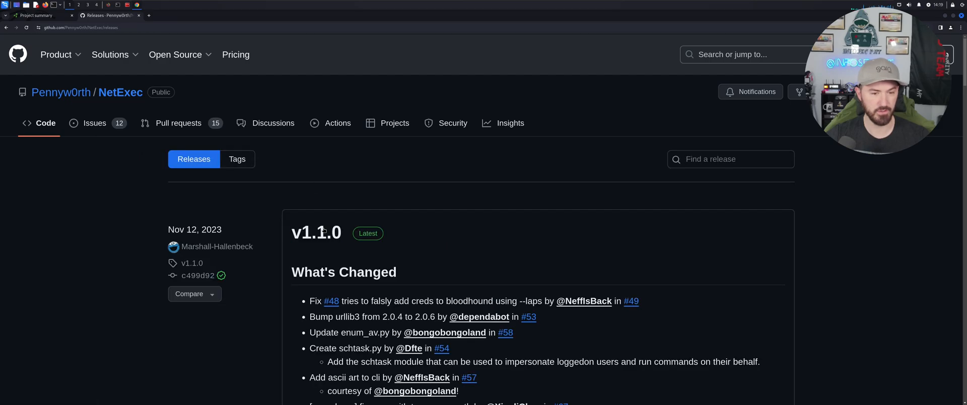
pyautogui.scroll(-3)
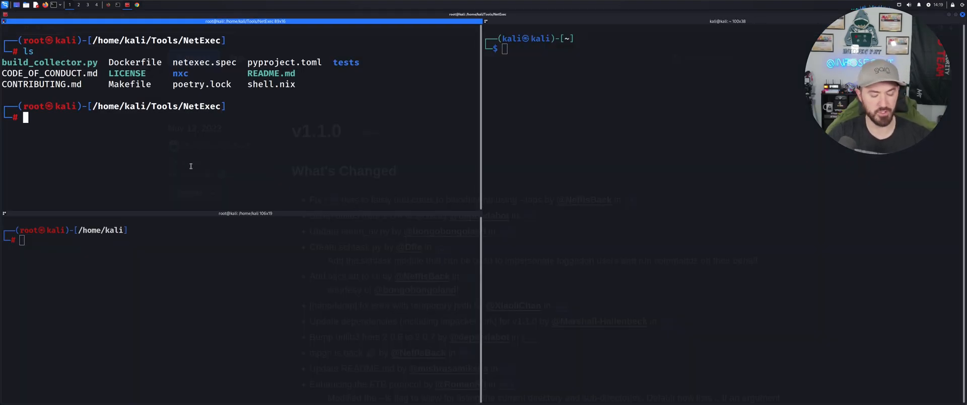
# - Install NetExec with 'pip3 install .', then become root with sudo su in another pane
pyautogui.write('pip3 isnt')
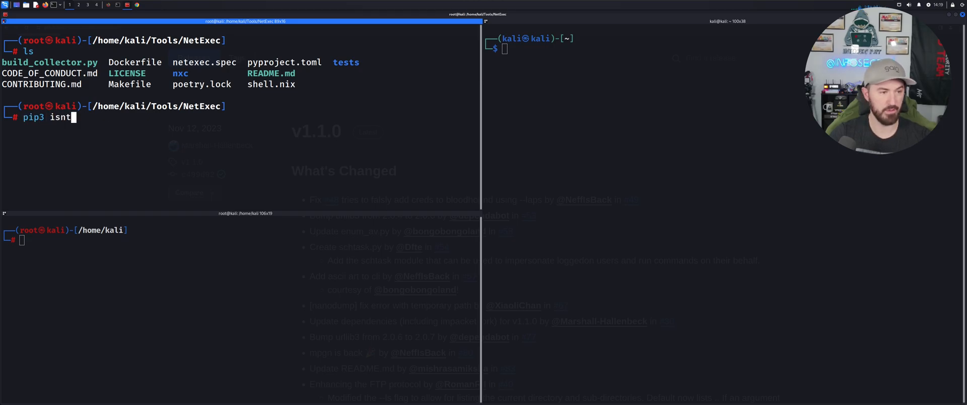
pyautogui.press('BackSpace')
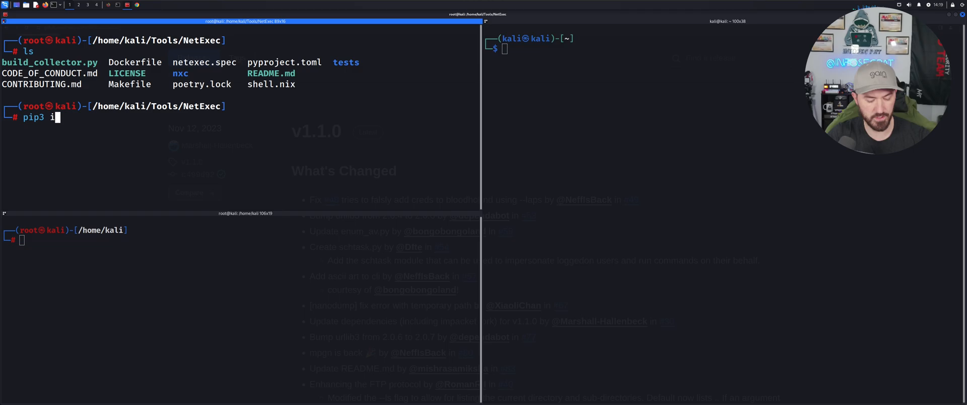
pyautogui.write('nstall .')
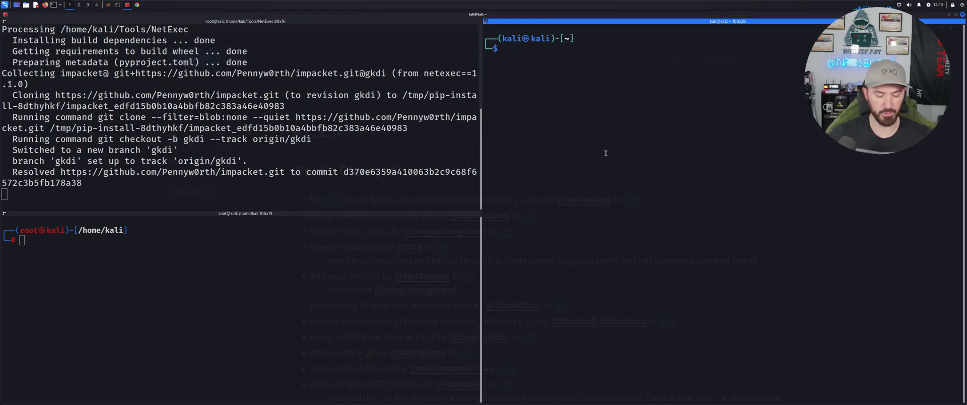
pyautogui.write('sudo apt-get install sublime-text')
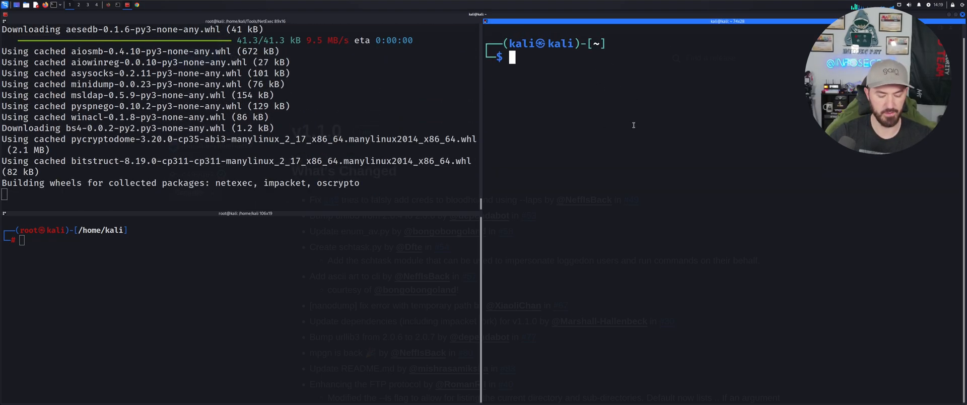
pyautogui.write('sudo su')
pyautogui.click(241, 234)
pyautogui.write('ls')
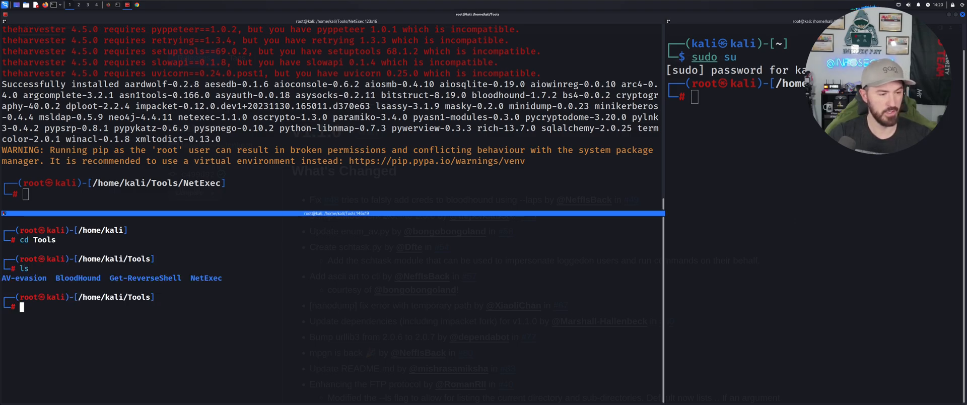
# - Change into the Tools folder in the lower pane, then exit that pane
pyautogui.write('cd Tools')
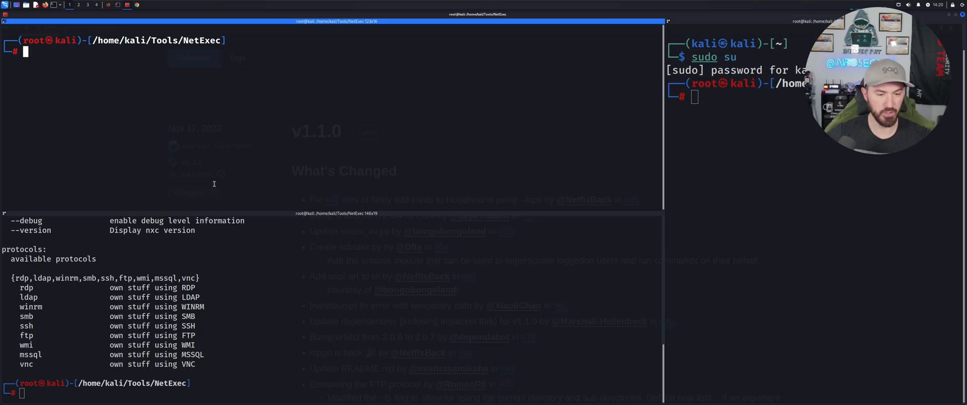
pyautogui.write('exit')
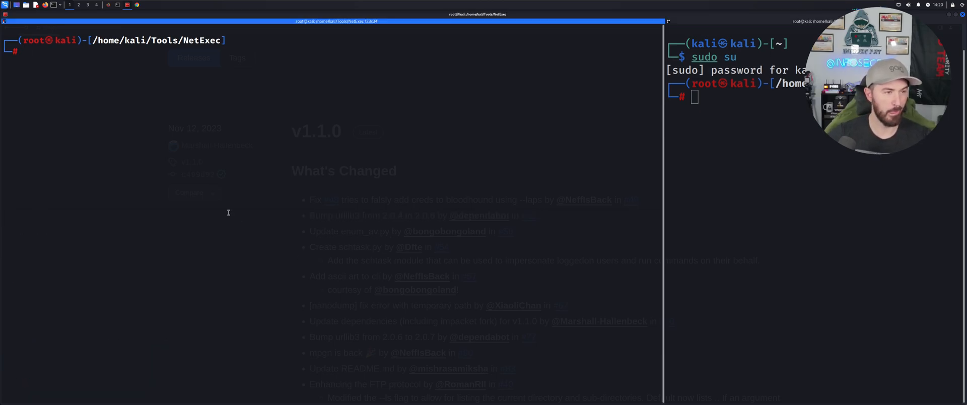
# - Rerun 'pip3 install .', then run netexec to show its version 1.1.0 help and protocols
pyautogui.write('pip3 install .')
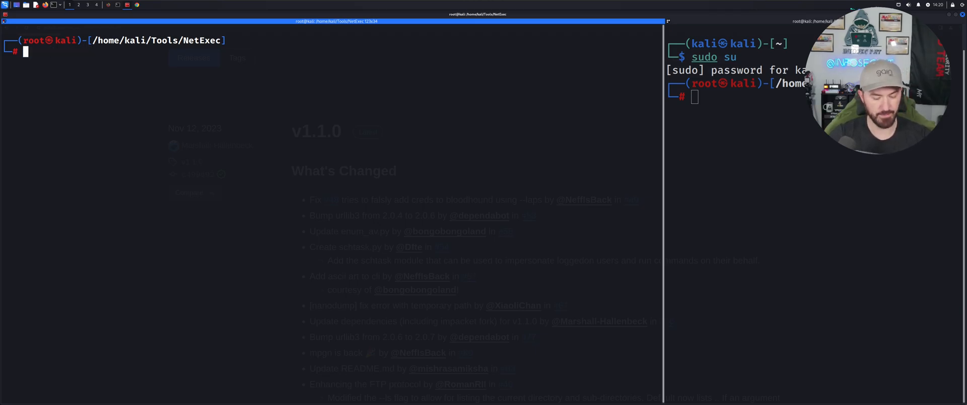
pyautogui.write('netec')
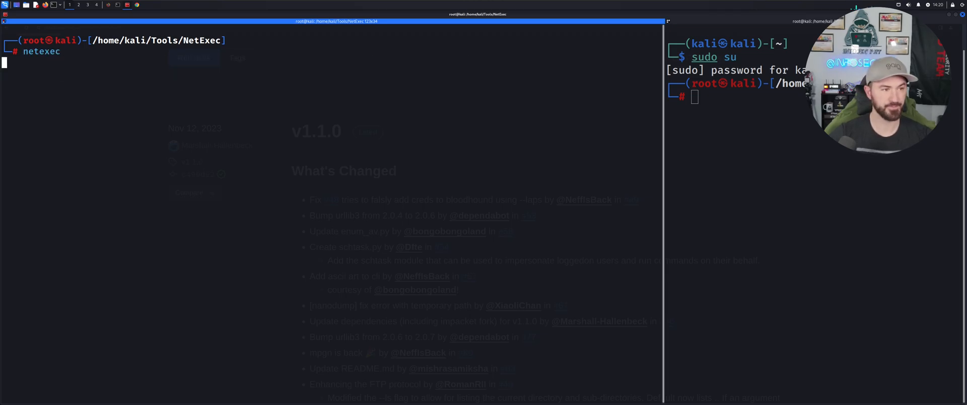
pyautogui.press('Return')
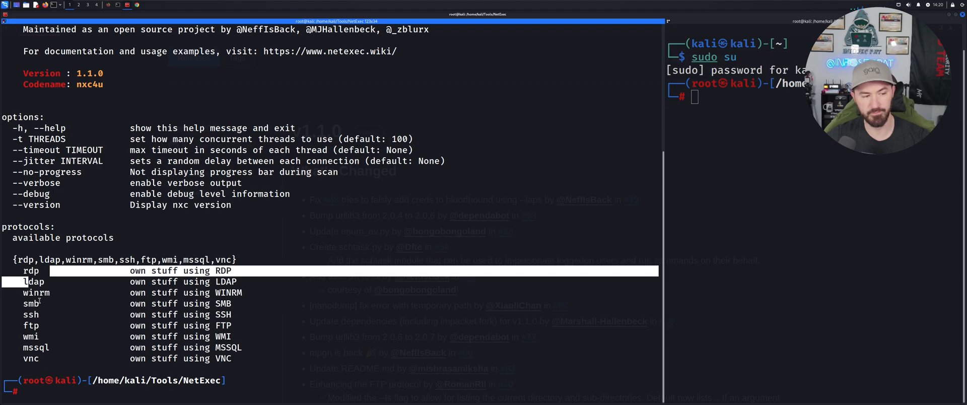
pyautogui.moveTo(56, 327)
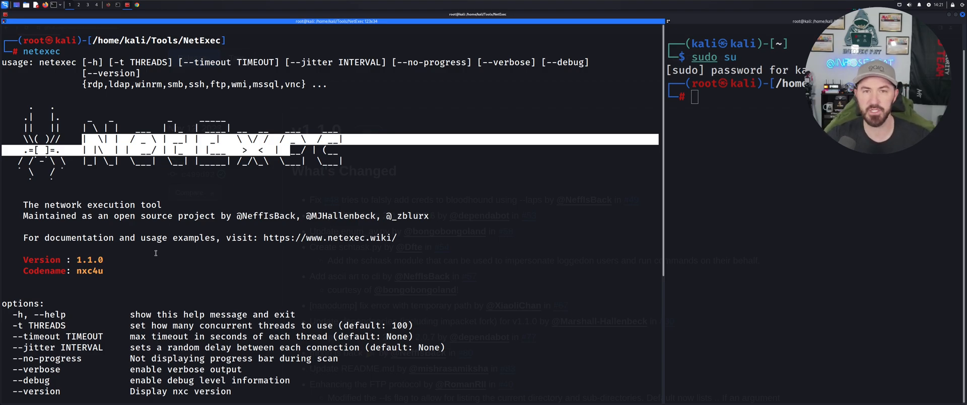
pyautogui.moveTo(279, 256)
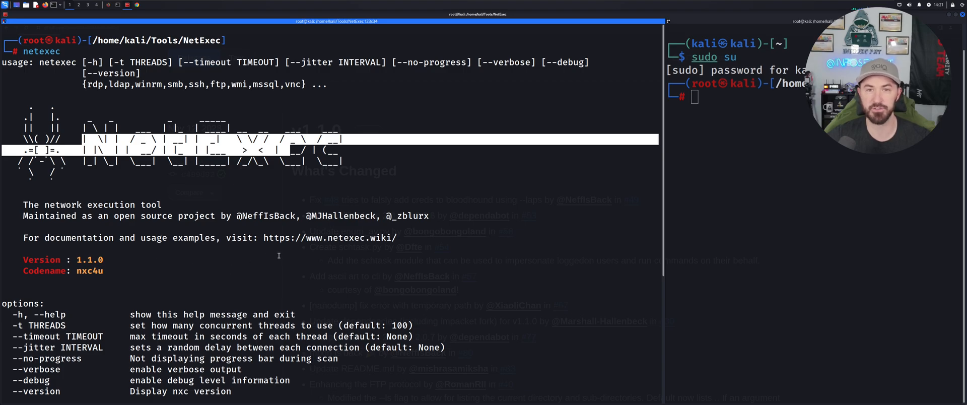